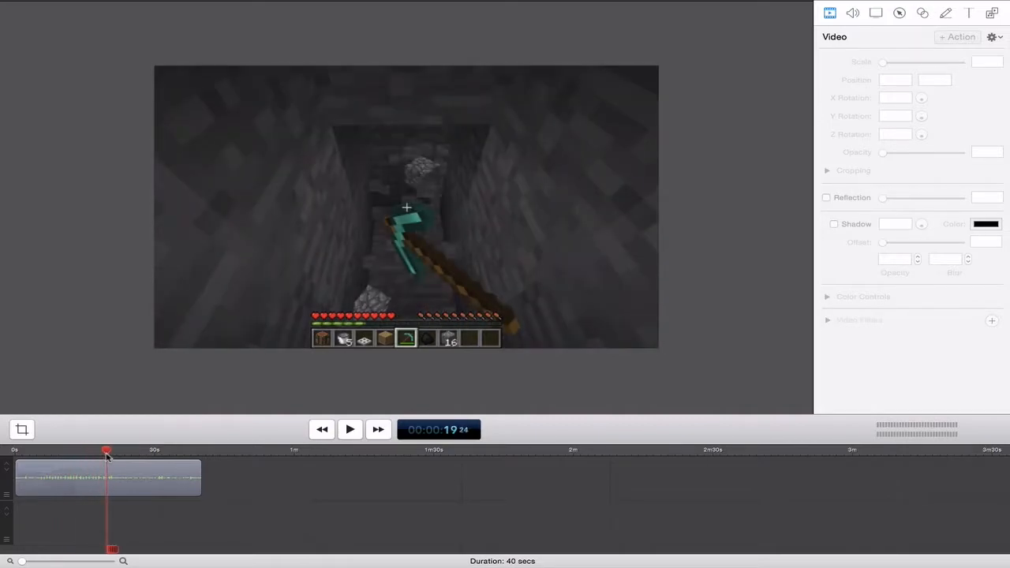
- Scrub the Minecraft clip's playhead back to around the 10-second mark
drag(106, 450, 65, 450)
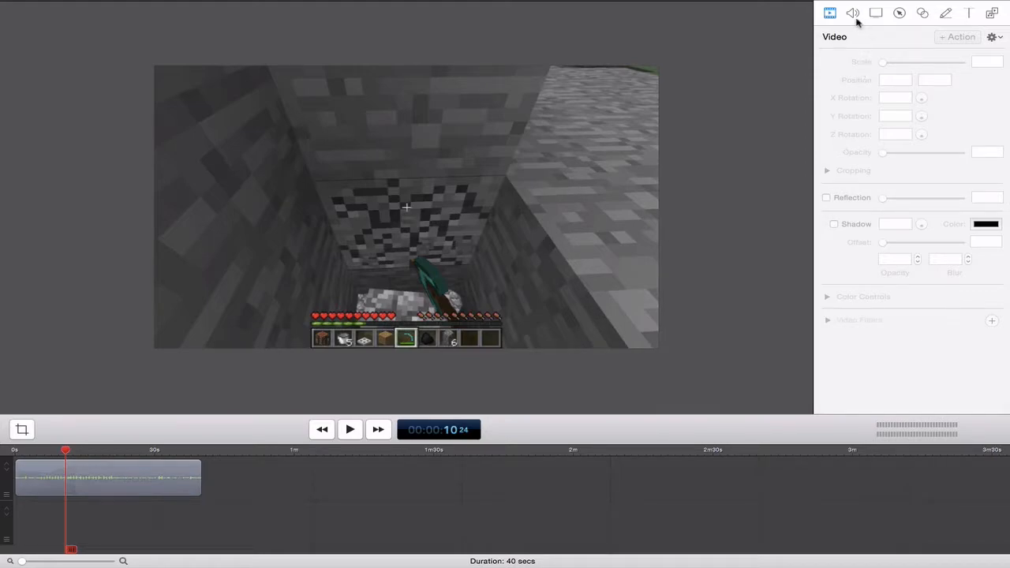
click(921, 13)
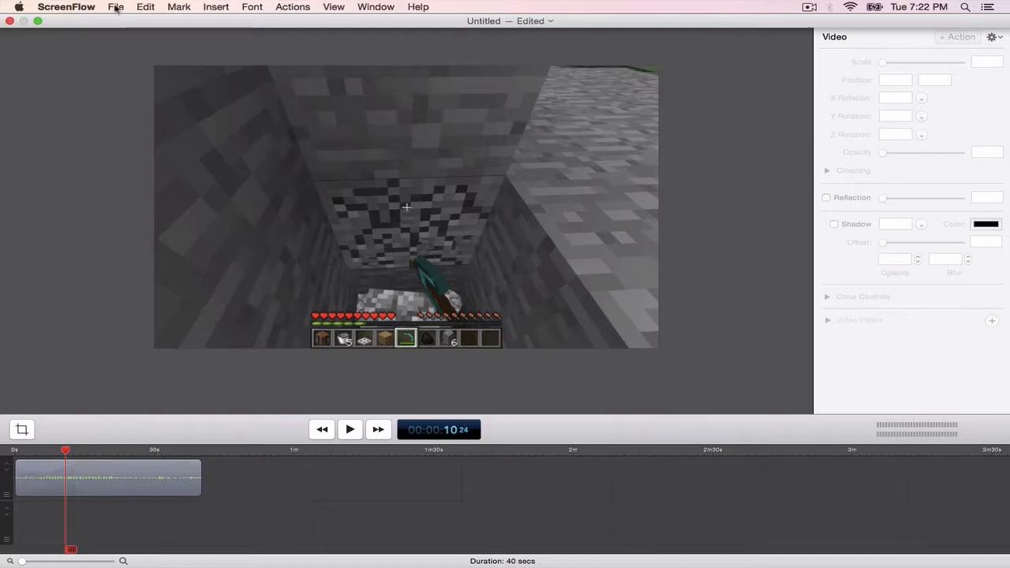
- Choose Export from the File menu to bring up ScreenFlowTest.mp4 export settings
click(118, 7)
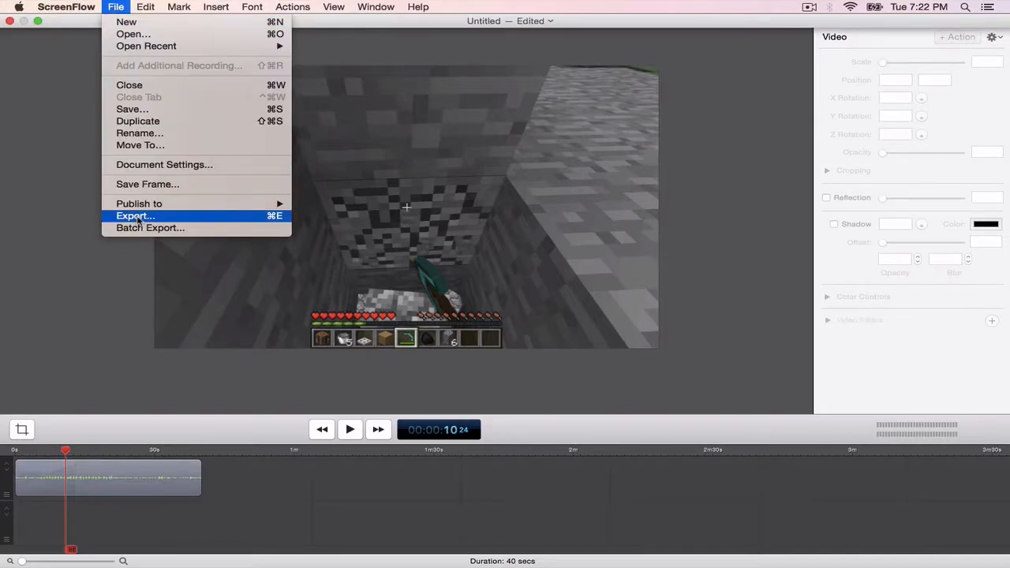
click(135, 215)
text(ScreenFlowTest.mp4)
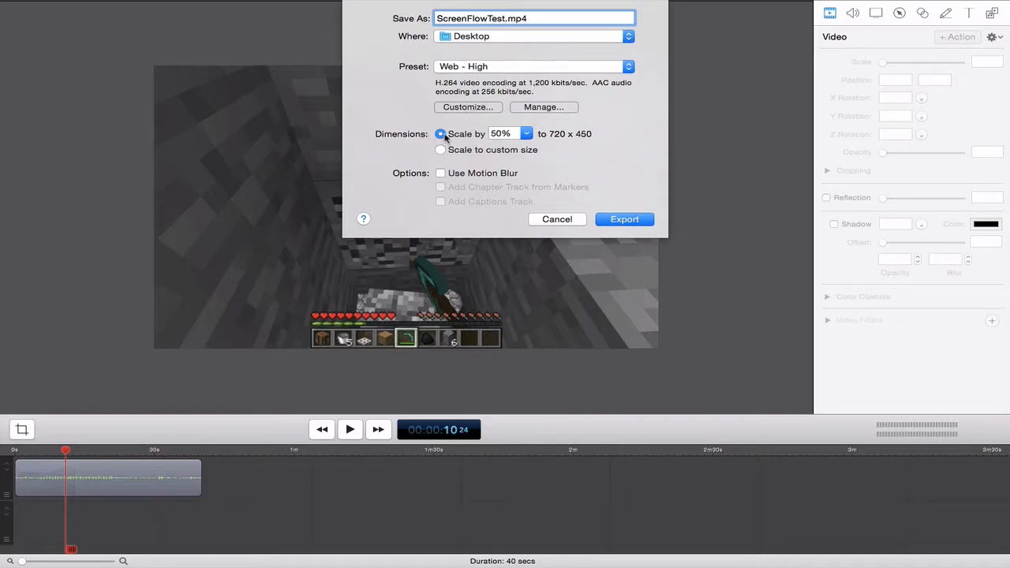
- Switch the export to a custom size of 1280 by 720 instead of 50% scaling
click(440, 150)
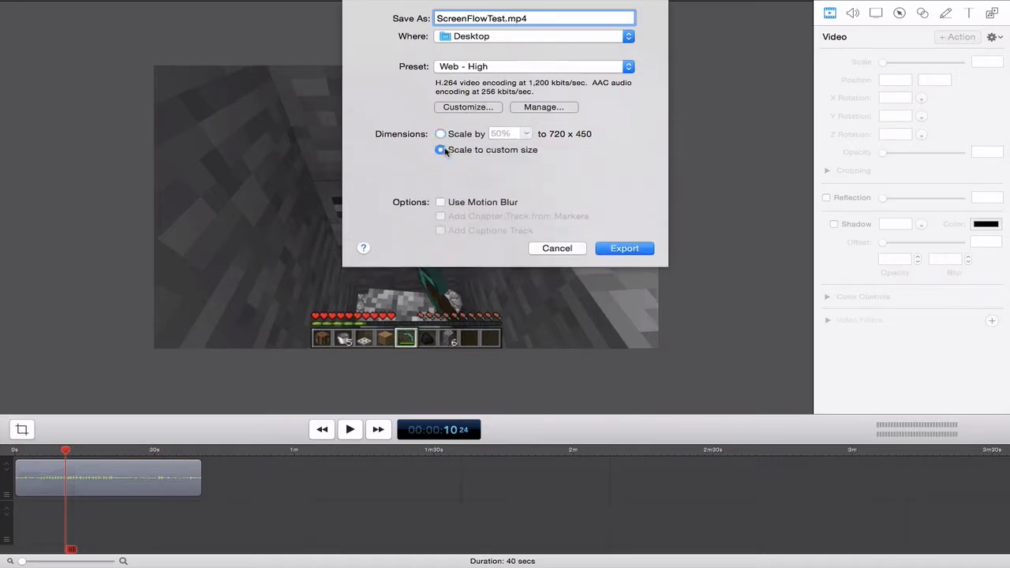
click(440, 150)
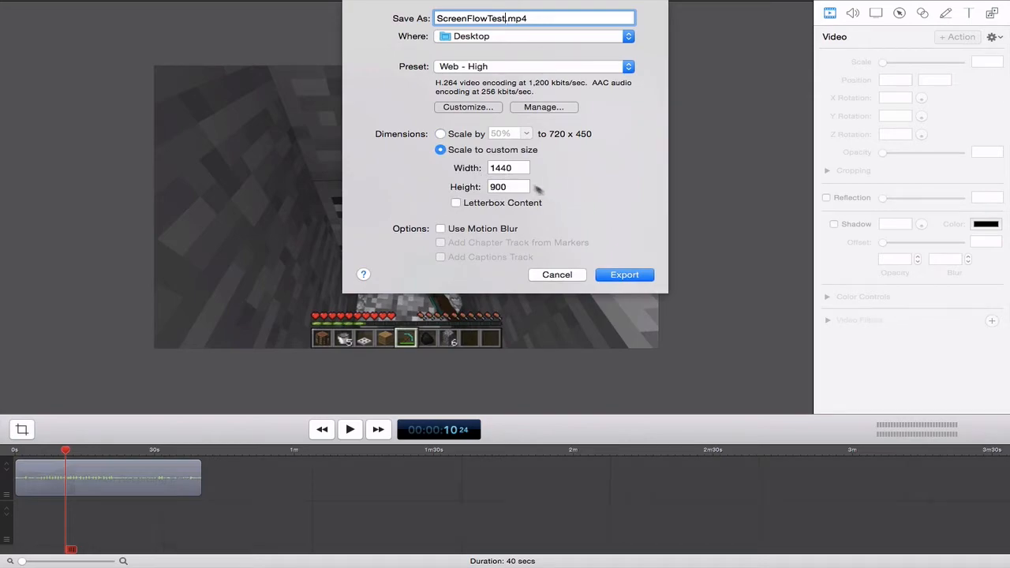
click(509, 167)
text(1280)
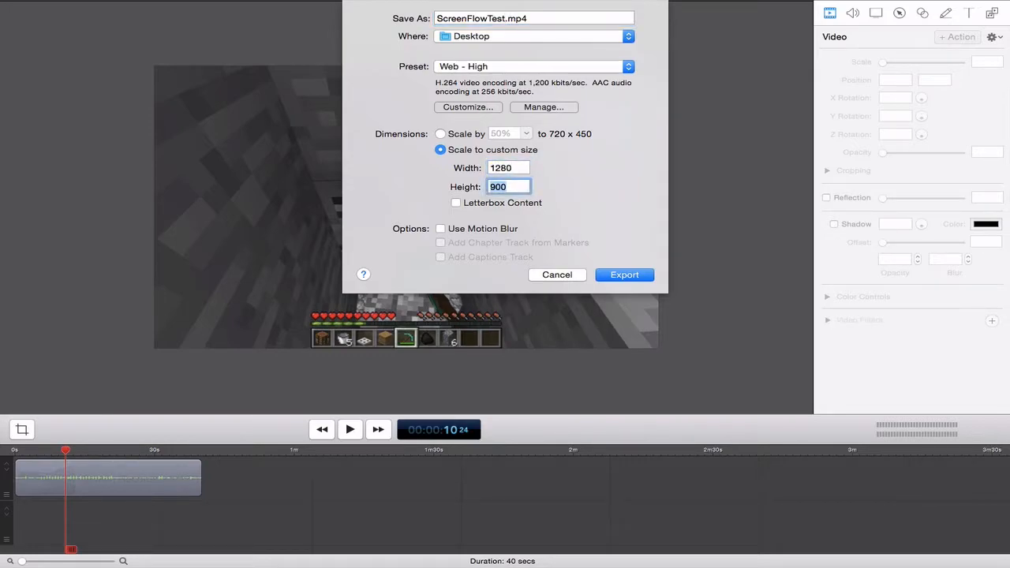
text(720)
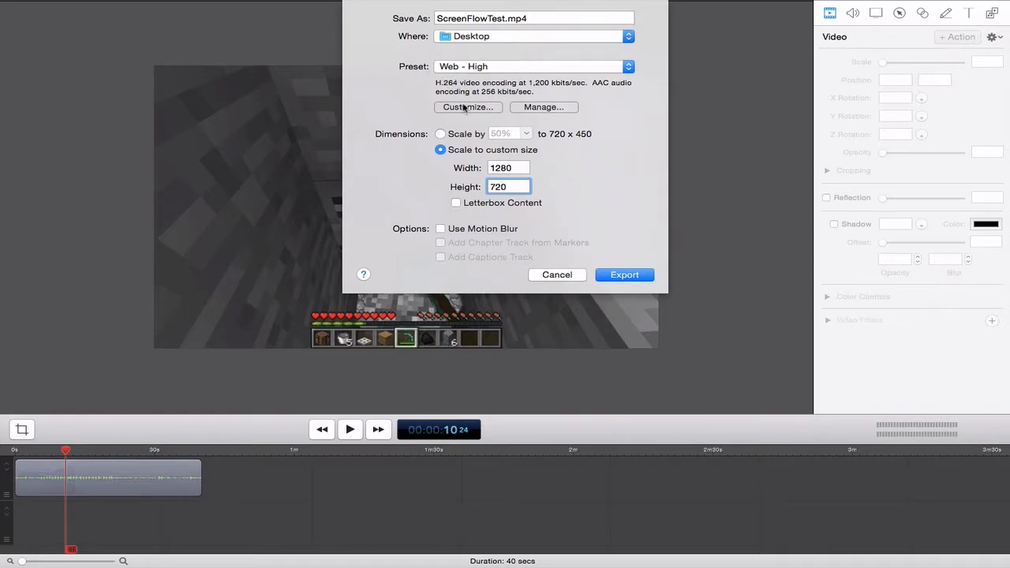
mouse_move(467, 107)
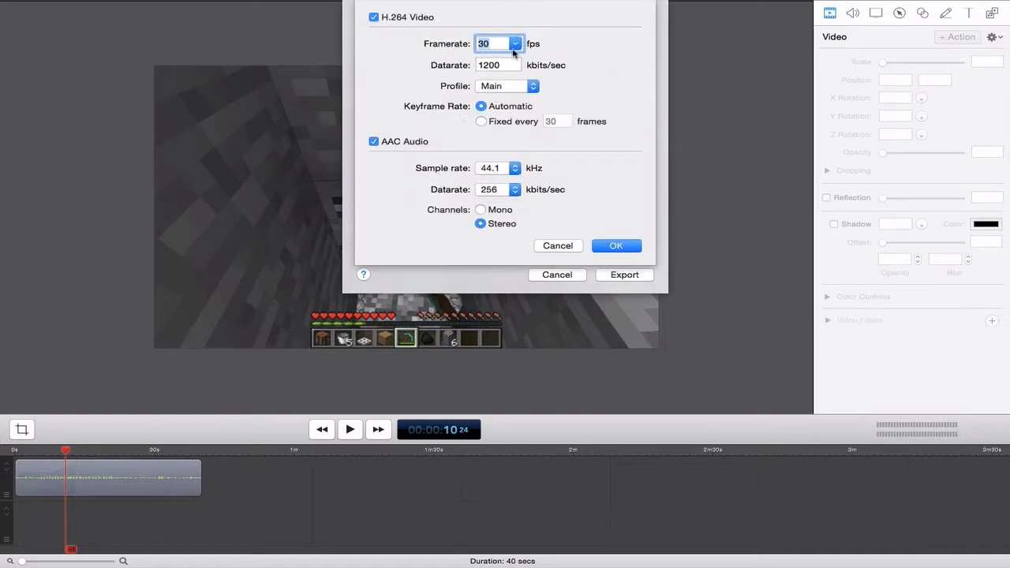
- Customize the Web - High preset to 60 fps and a 4000 kbits/sec data rate
click(506, 42)
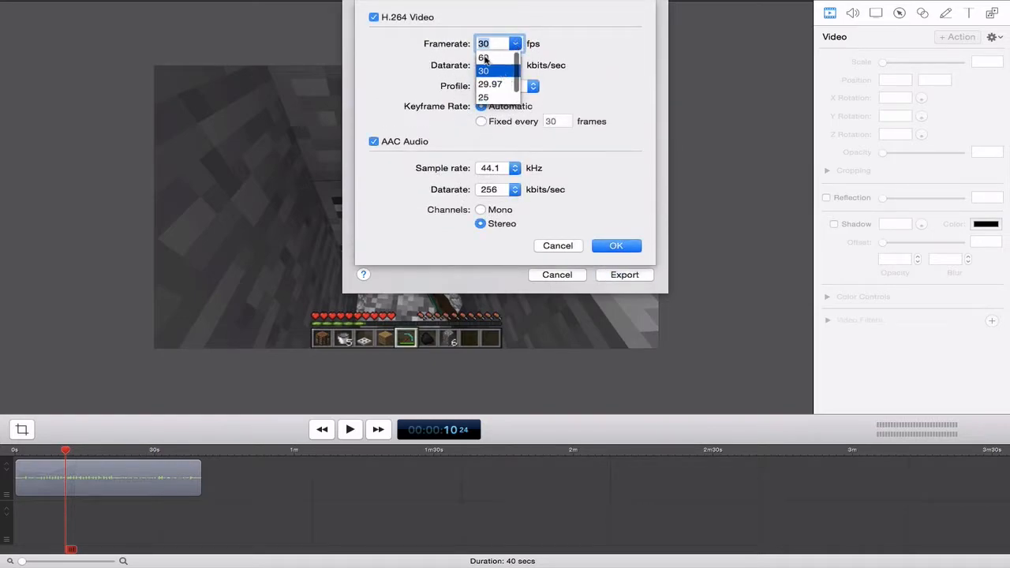
click(487, 56)
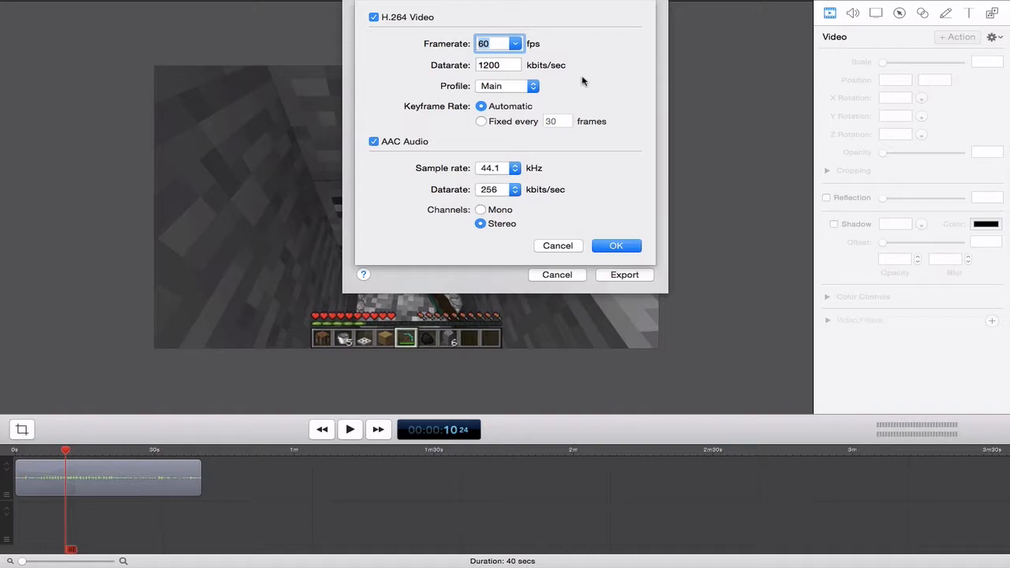
mouse_move(552, 87)
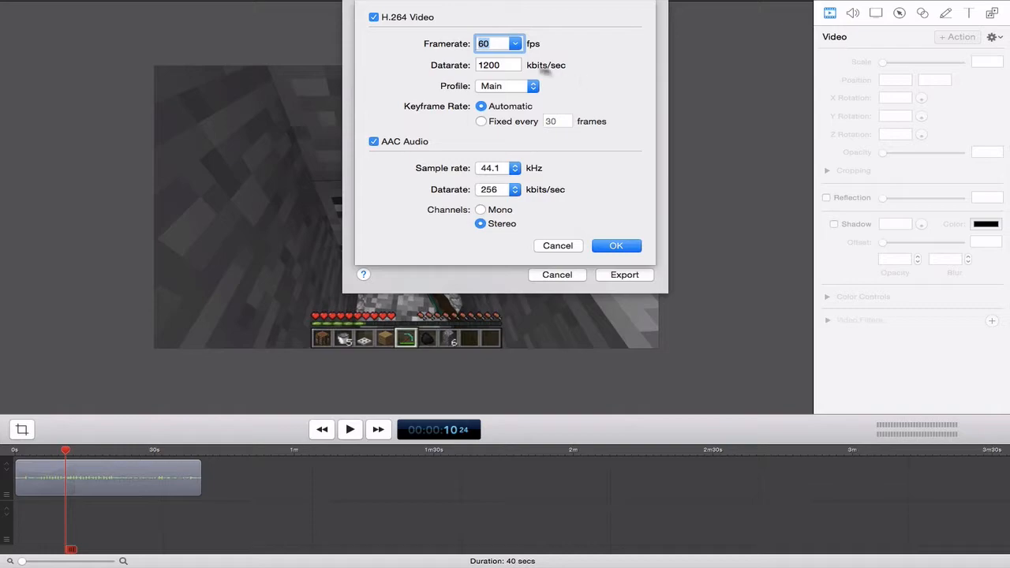
click(496, 65)
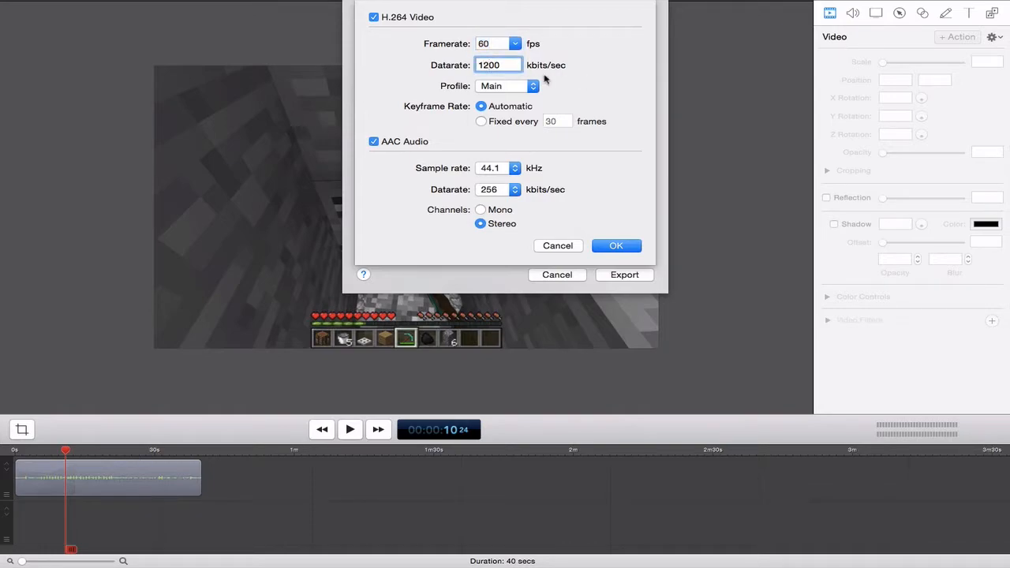
text(4000)
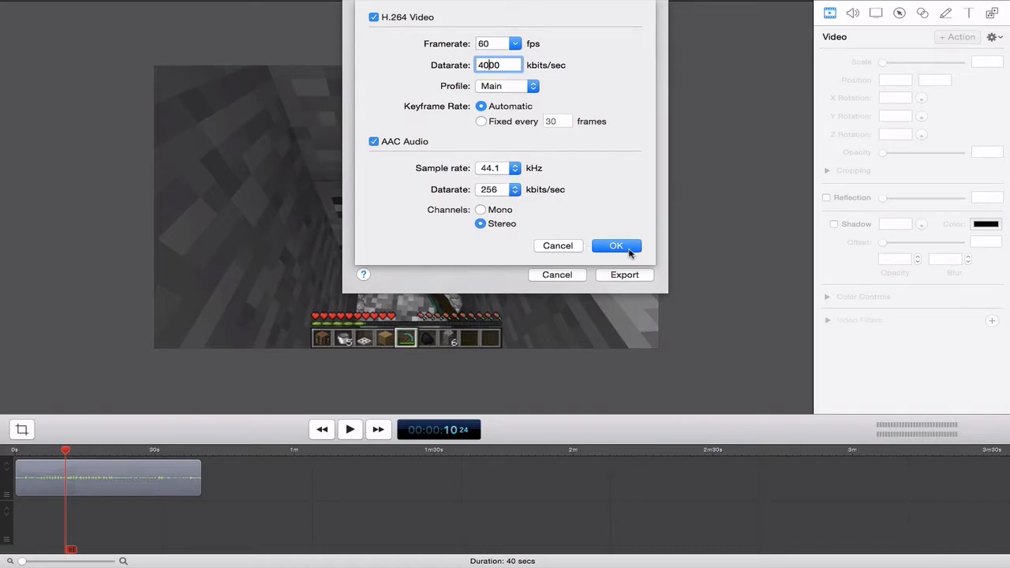
click(616, 246)
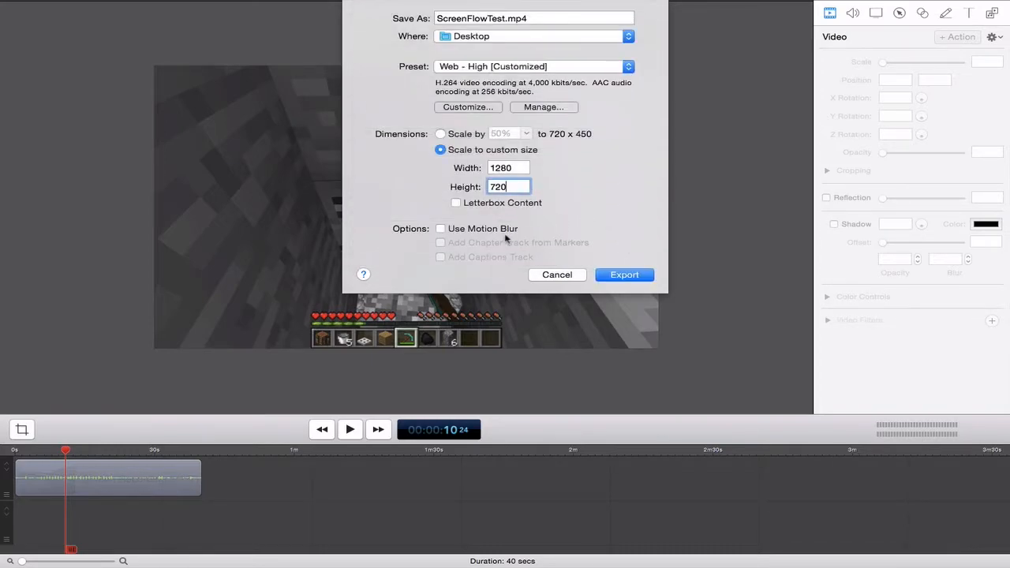
mouse_move(484, 231)
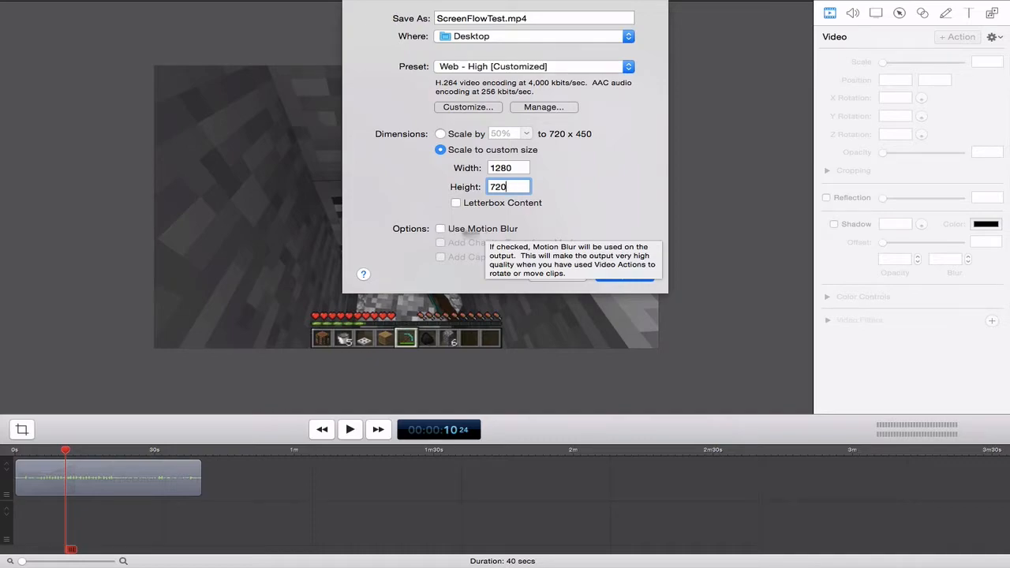
mouse_move(610, 221)
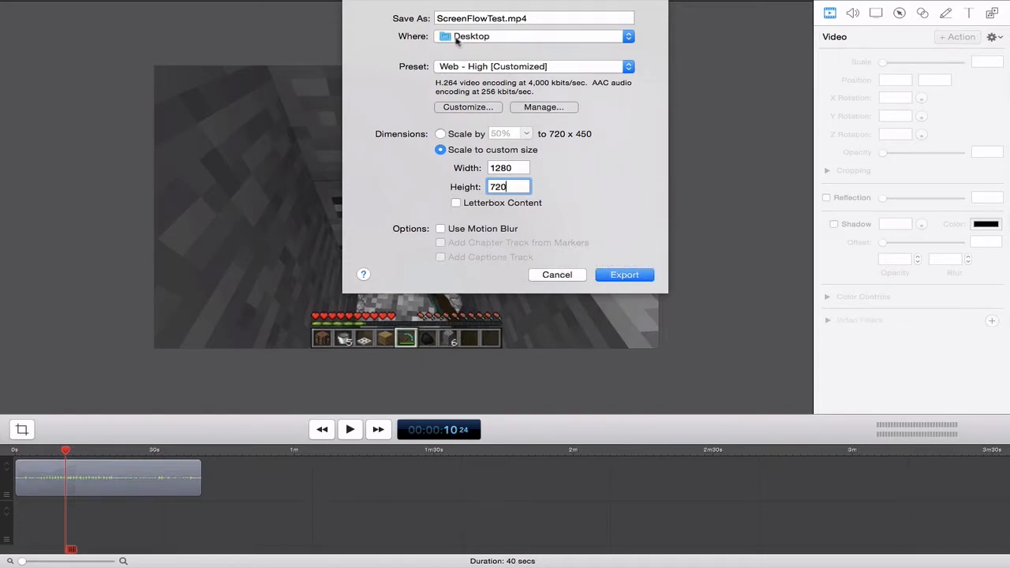
mouse_move(624, 274)
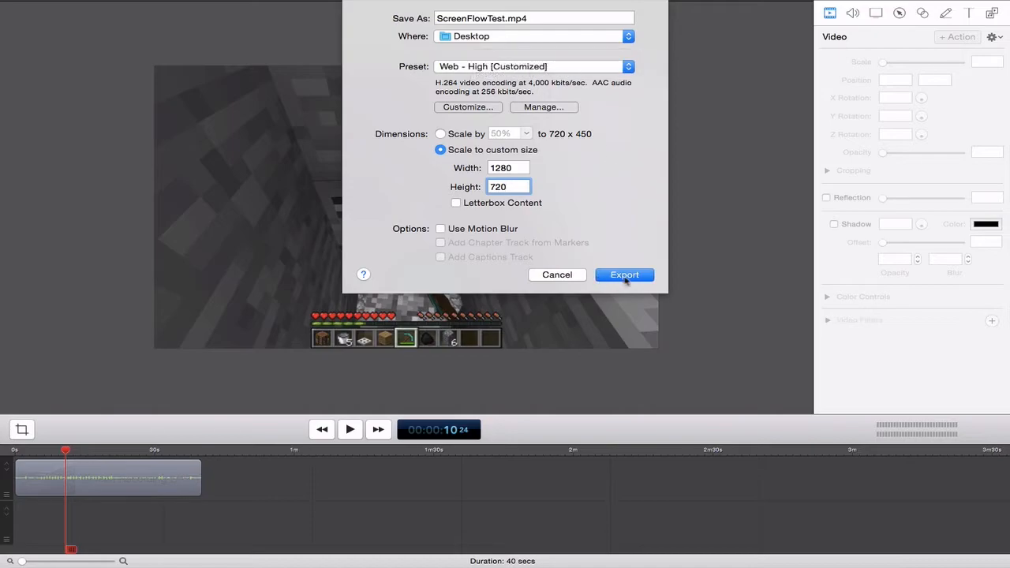
- Export ScreenFlowTest.mp4 to the Desktop at 1280x720, 60 fps, 4000 kbps
click(624, 274)
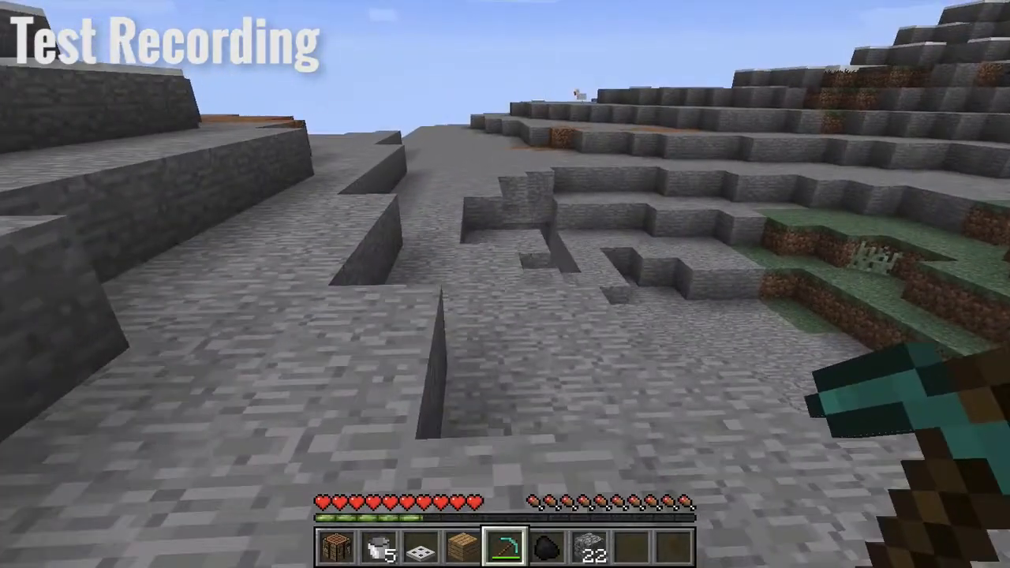
mouse_move(505, 284)
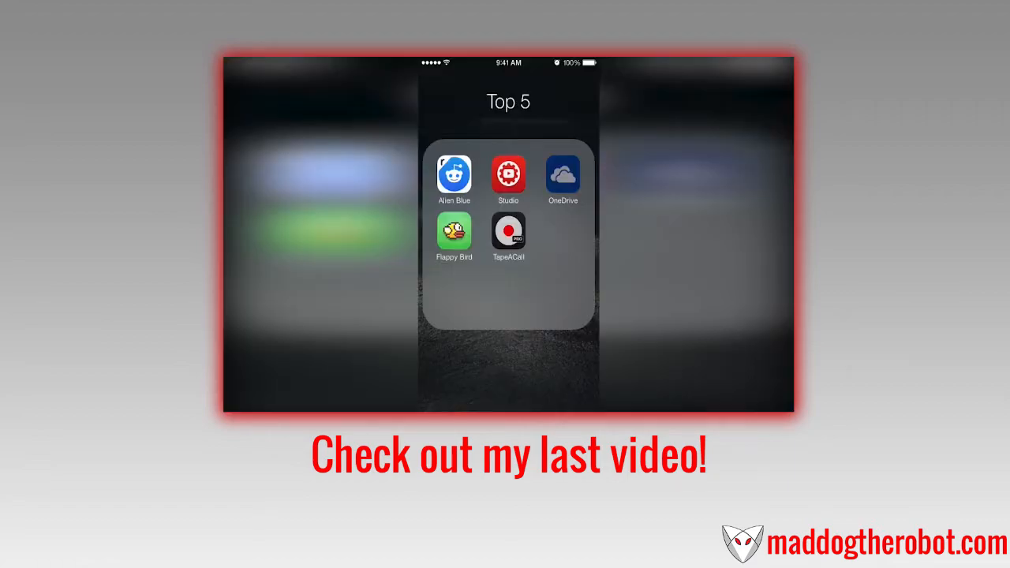
click(562, 172)
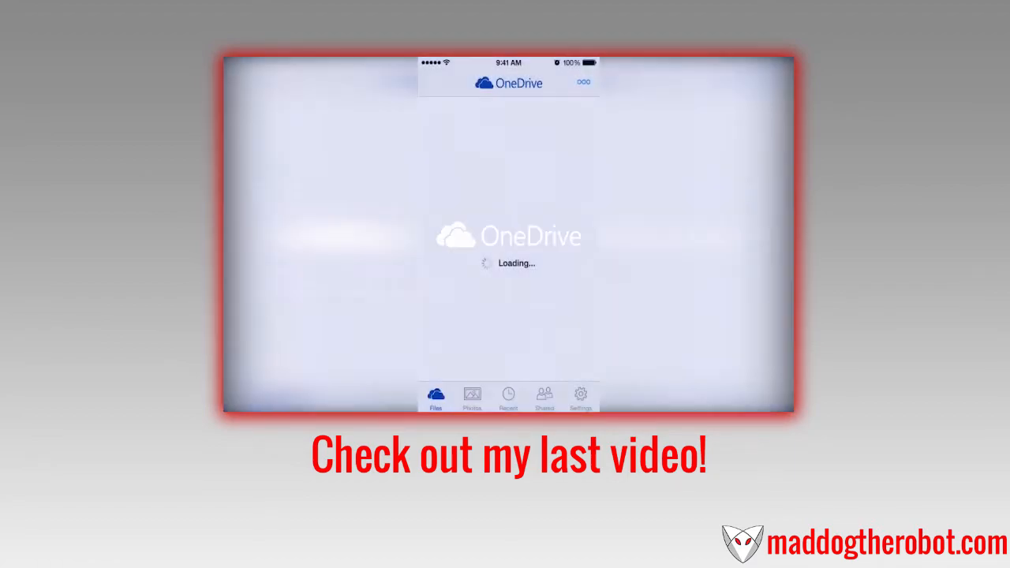